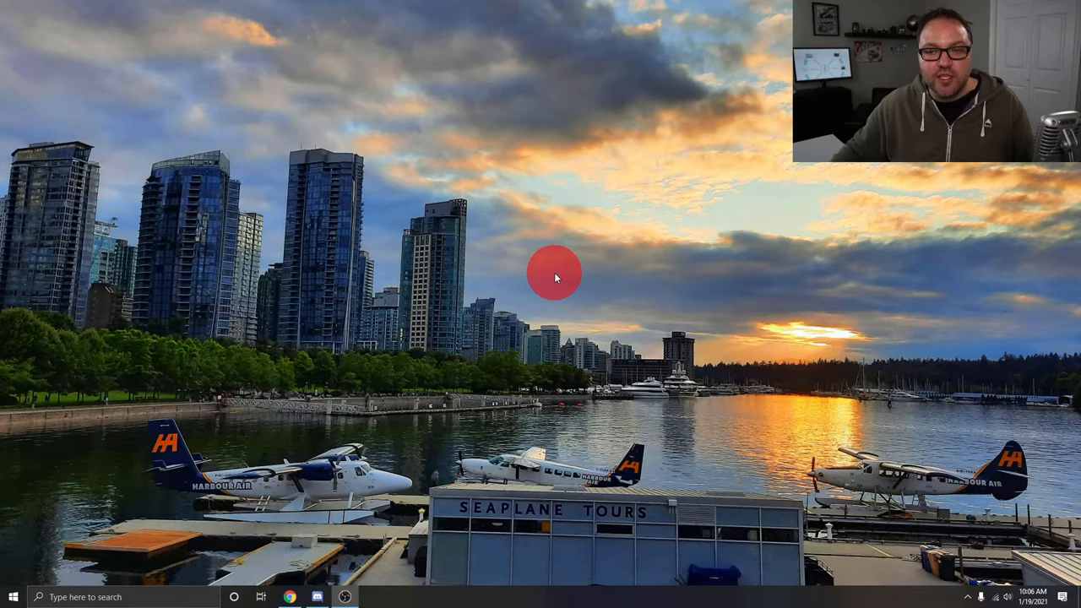
pyautogui.moveTo(543, 281)
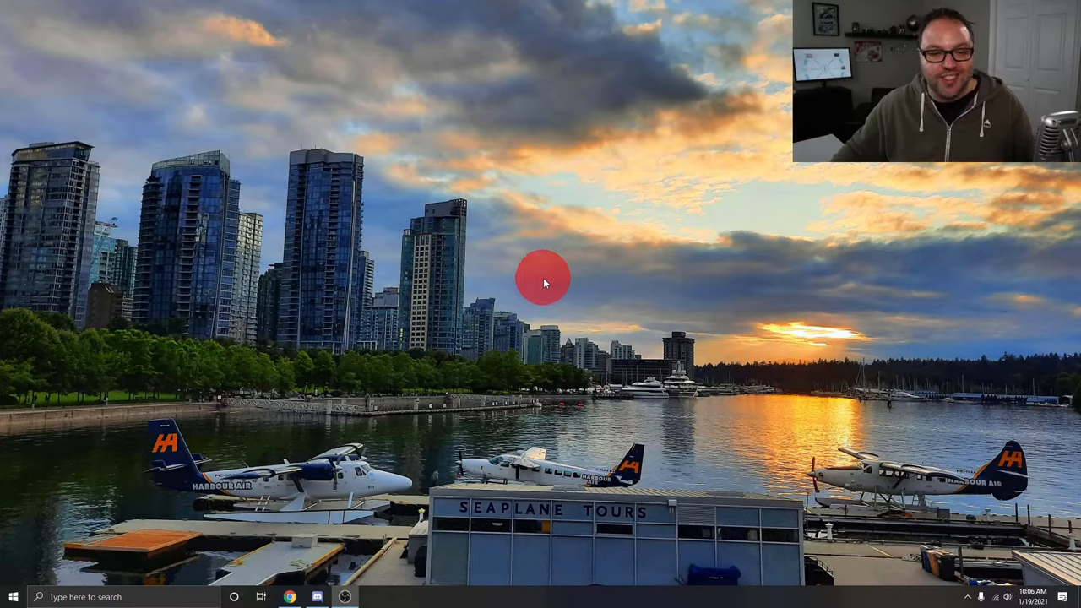
pyautogui.moveTo(195, 466)
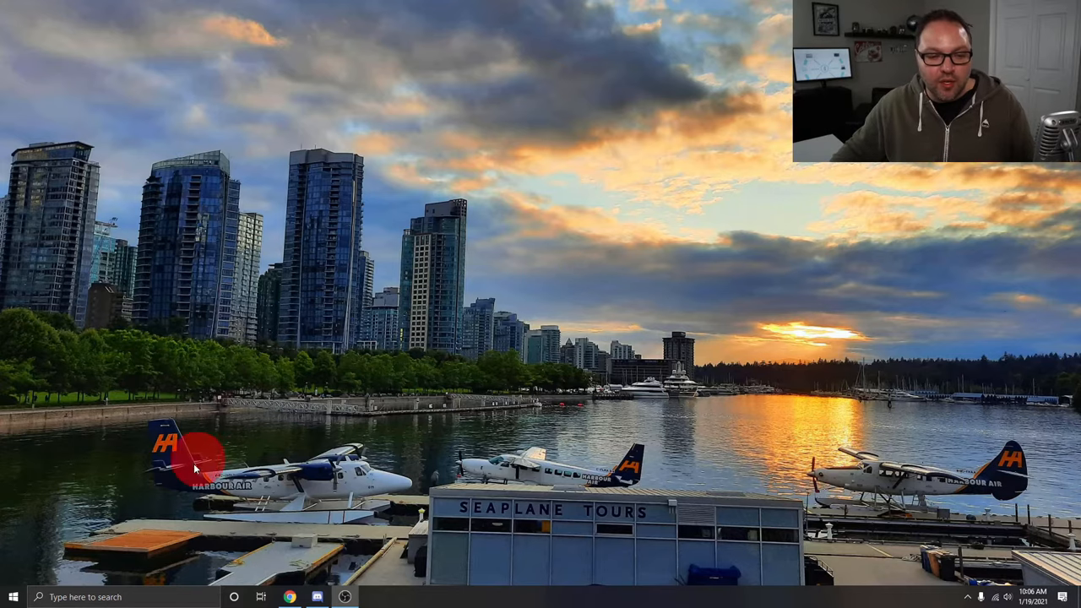
# - Open Windows Settings from the Start menu, maximized, after a brief 'bluetooth' search attempt
pyautogui.click(84, 597)
pyautogui.write('bluet')
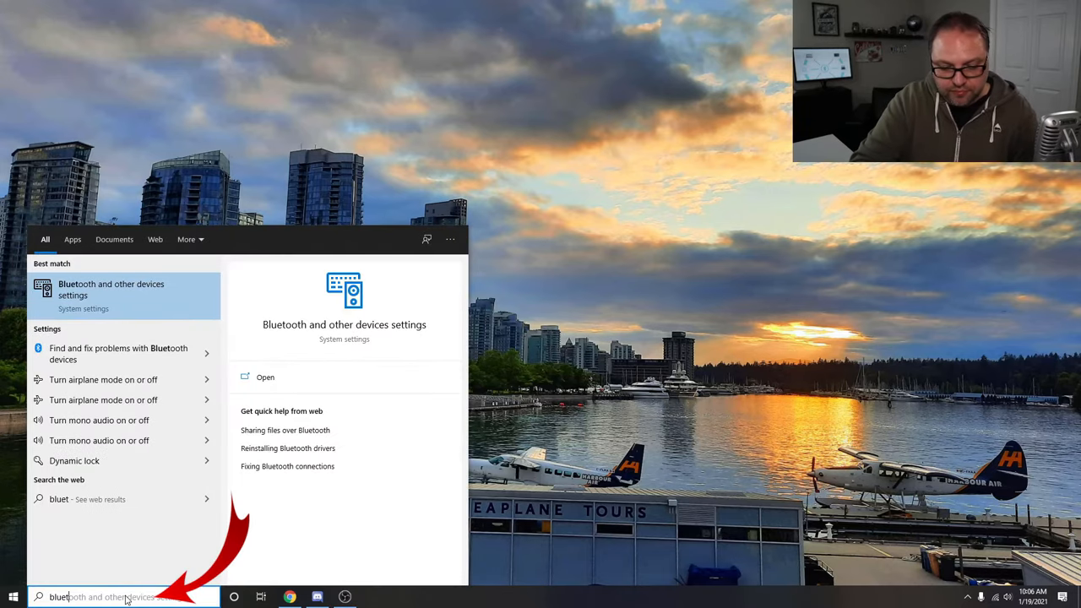
pyautogui.write('ooth')
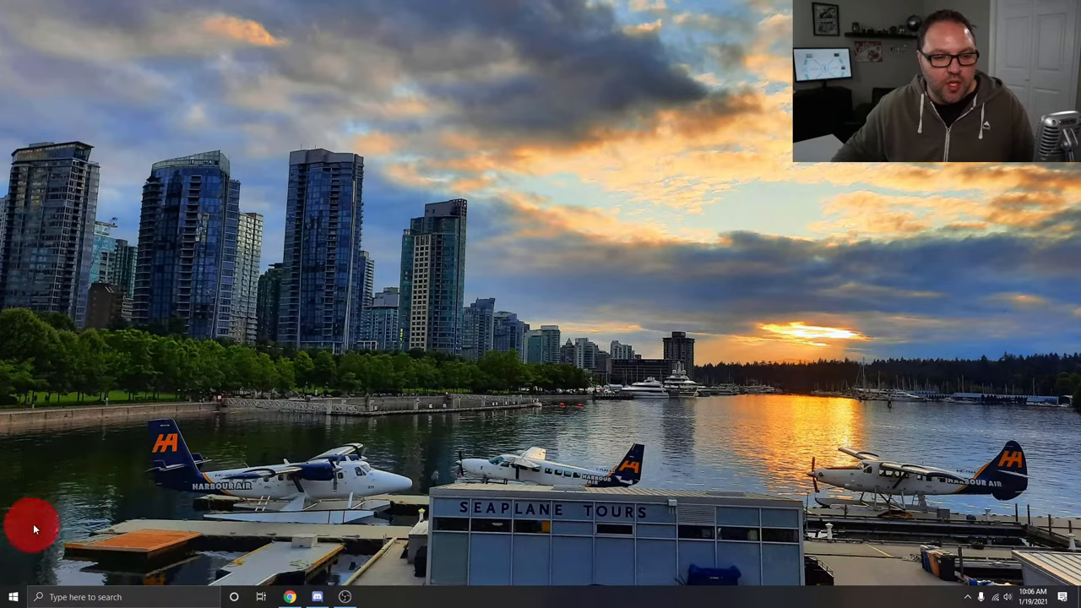
pyautogui.moveTo(13, 597)
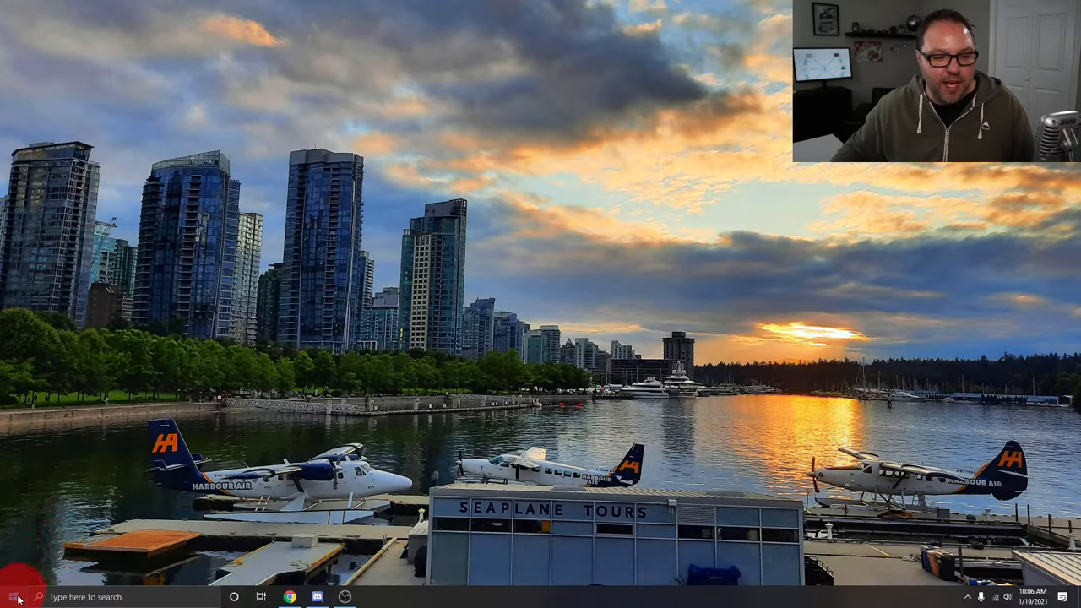
pyautogui.click(14, 598)
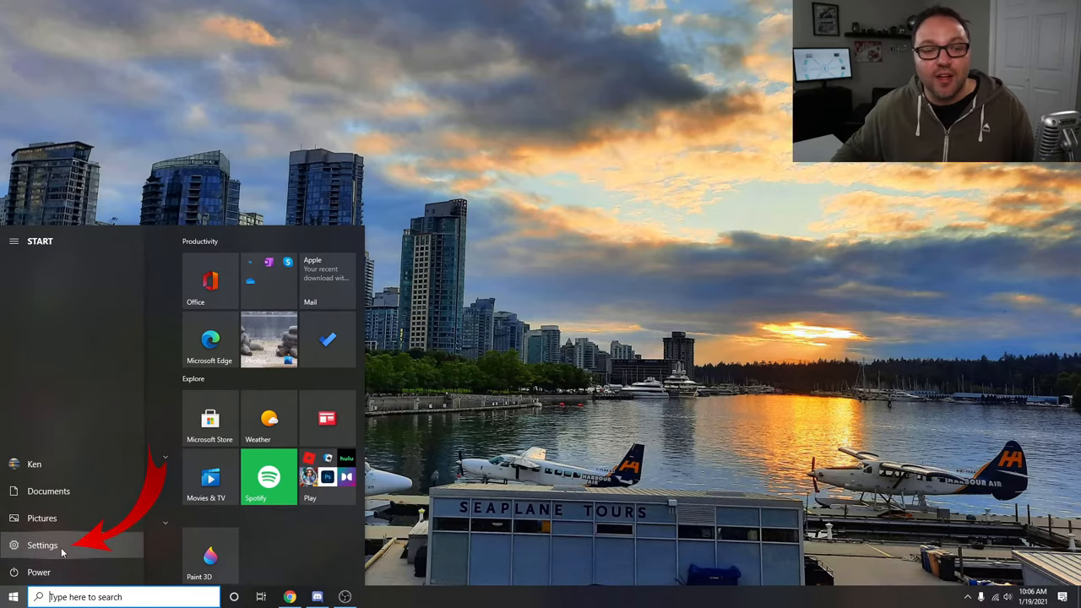
pyautogui.click(43, 544)
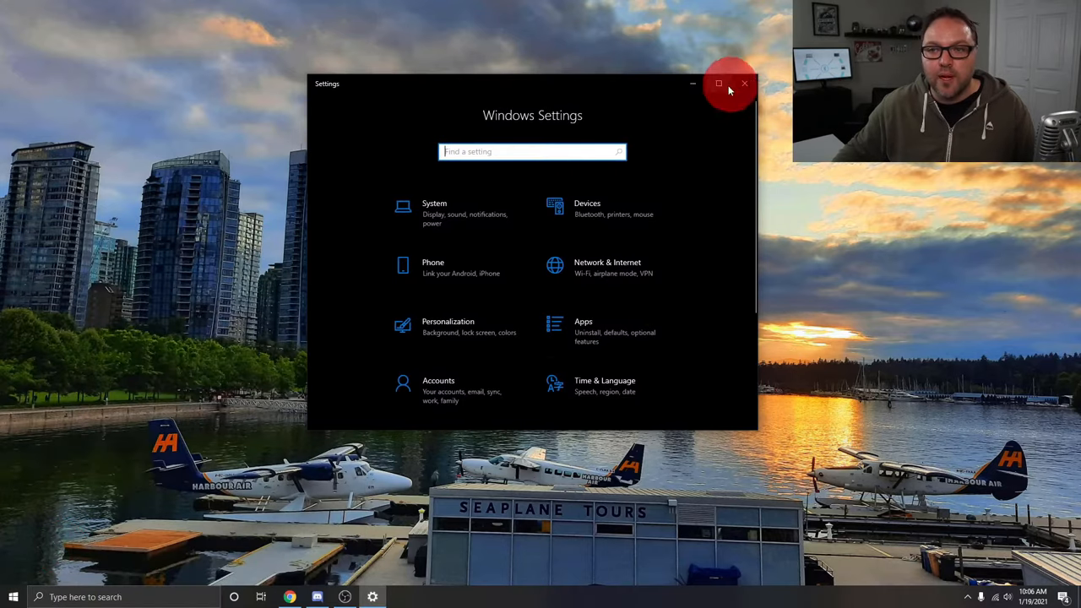
pyautogui.click(720, 85)
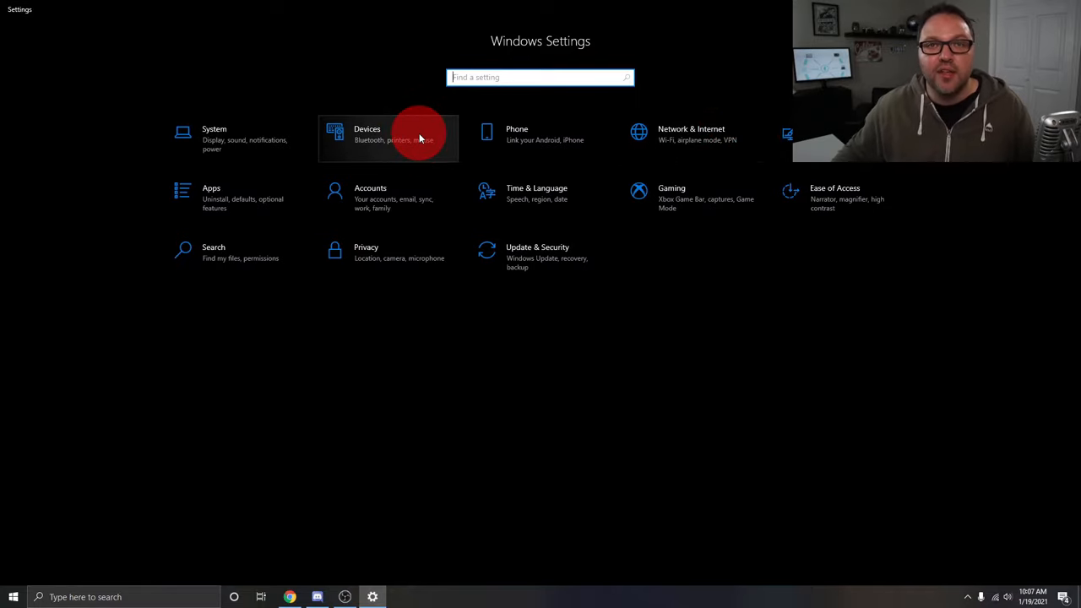
# - Go to Devices and switch Bluetooth back on, showing Bluetooth & other devices
pyautogui.click(389, 136)
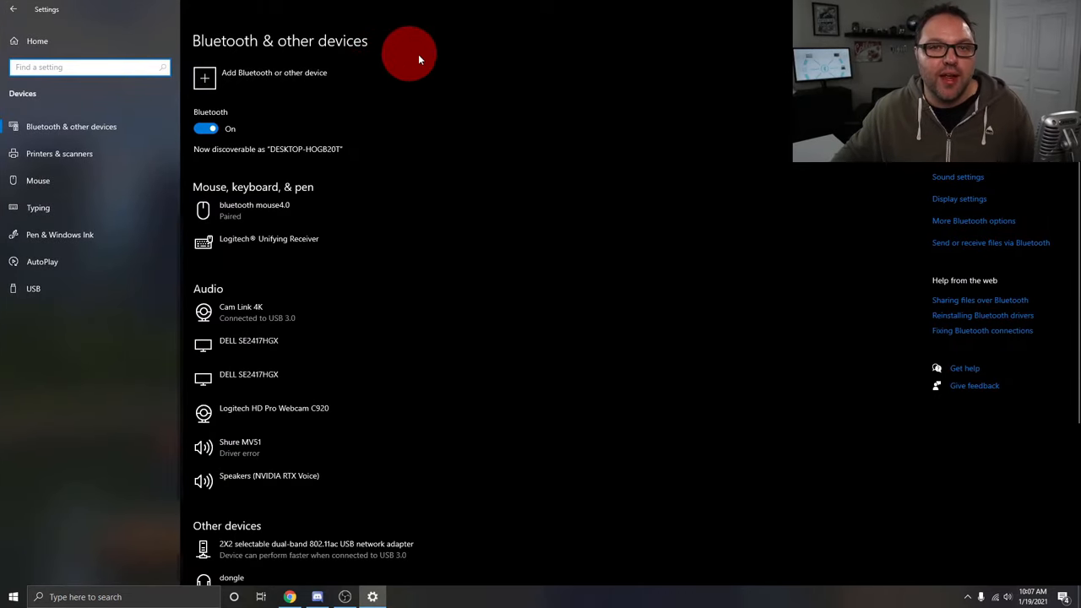
pyautogui.moveTo(517, 94)
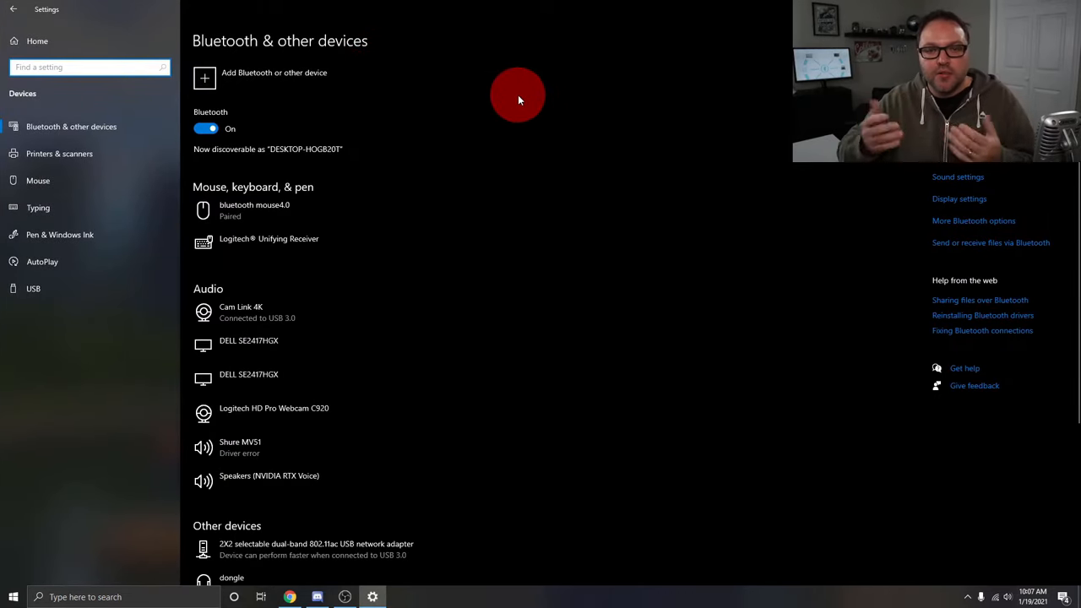
pyautogui.moveTo(331, 136)
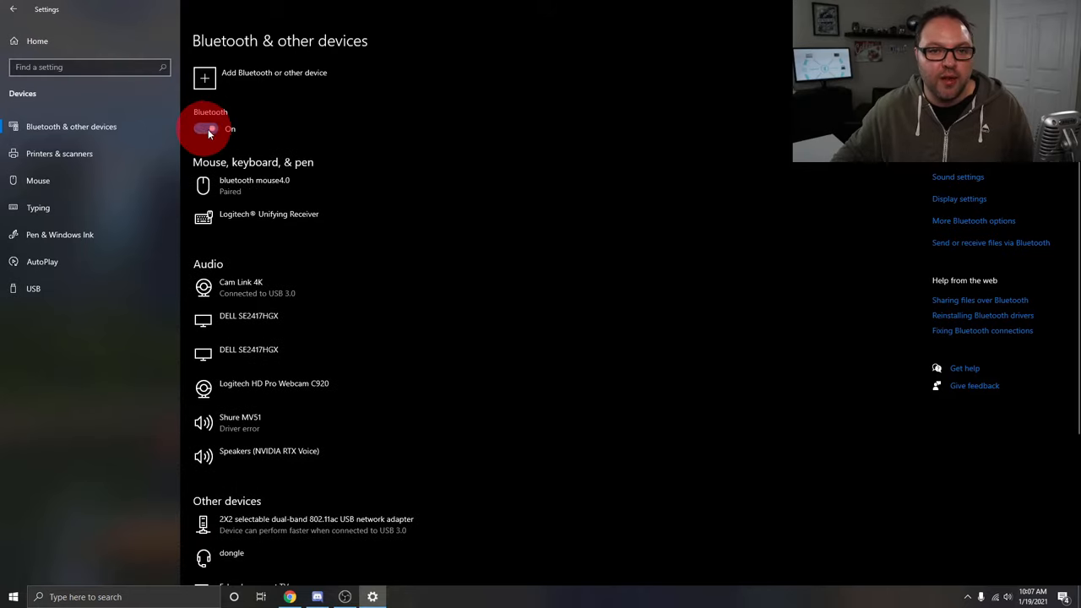
pyautogui.click(206, 128)
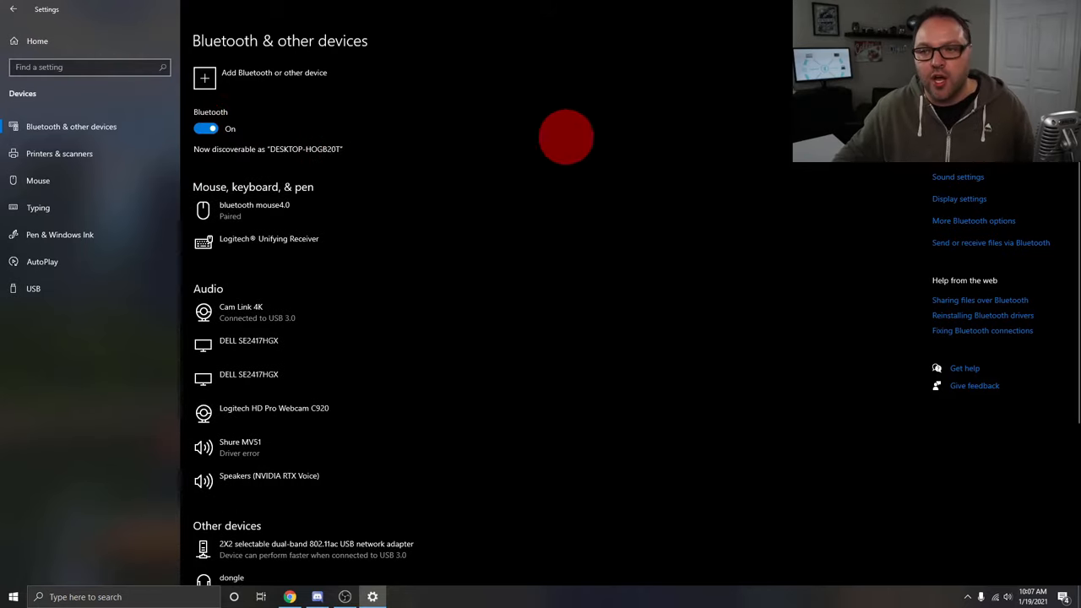
pyautogui.moveTo(578, 233)
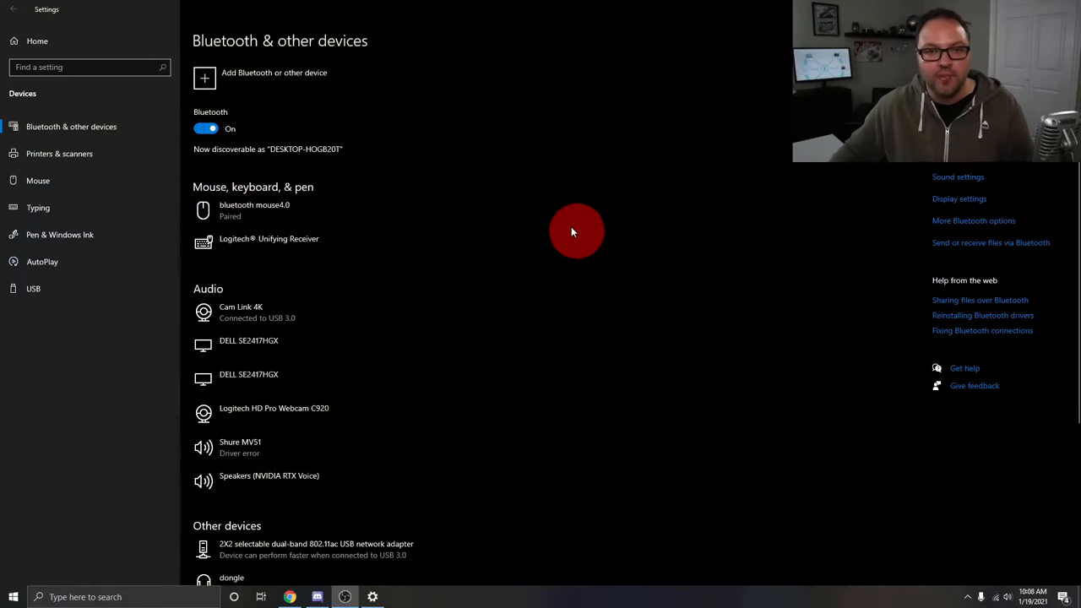
pyautogui.moveTo(493, 200)
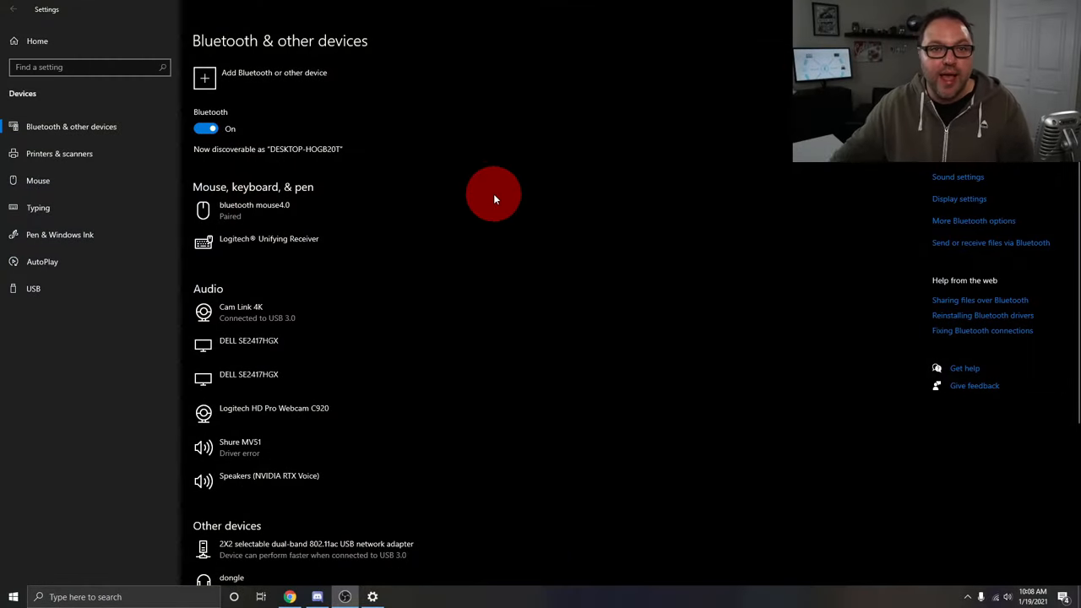
pyautogui.moveTo(298, 100)
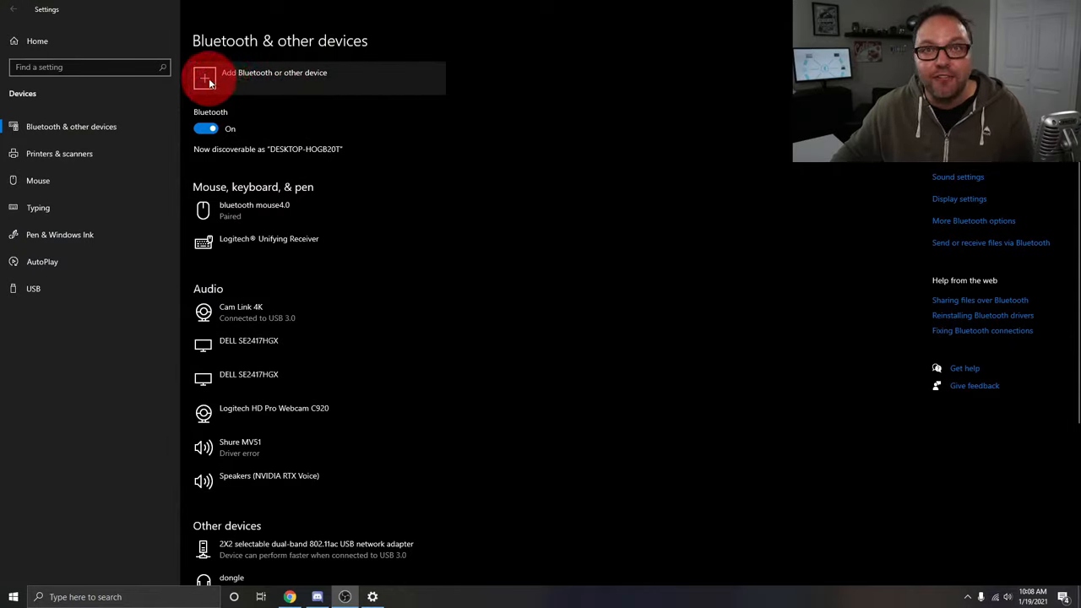
# - Start Add a device for Bluetooth so the wizard scans for the WH-XB900N
pyautogui.click(204, 78)
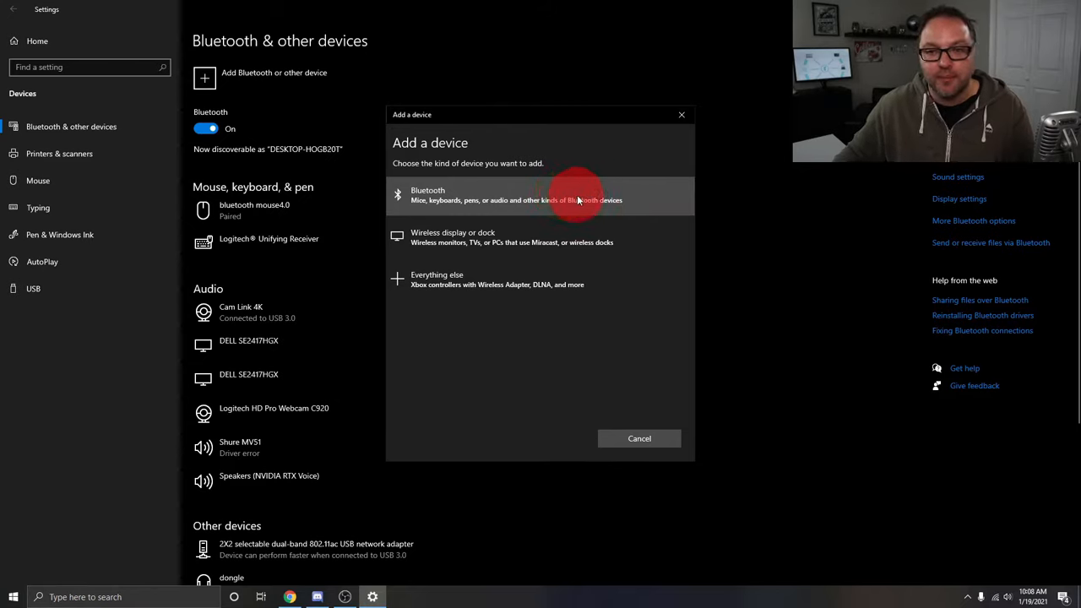
pyautogui.moveTo(583, 196)
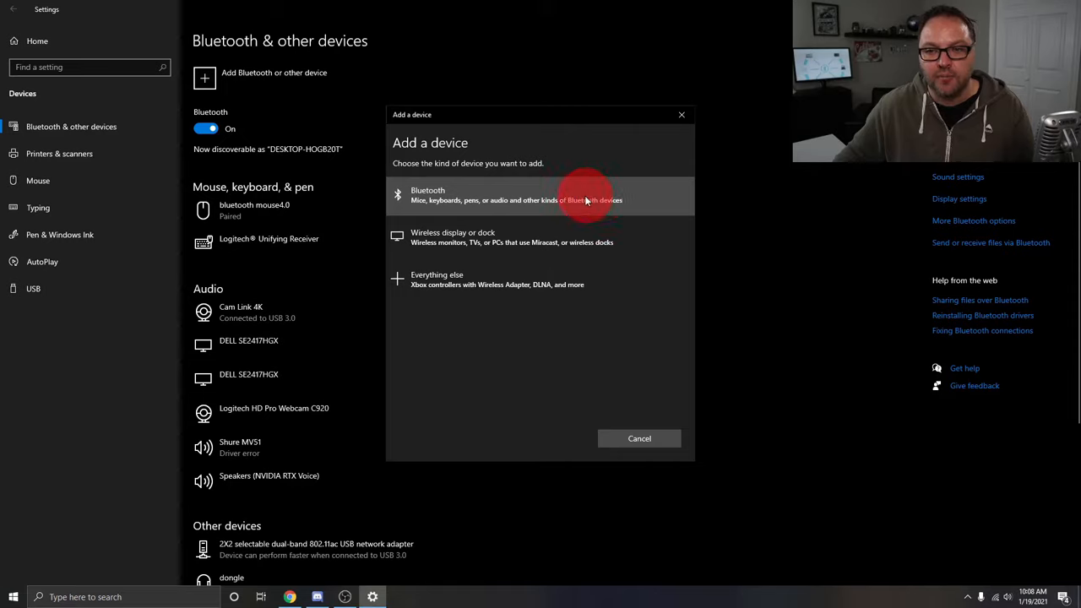
pyautogui.click(541, 196)
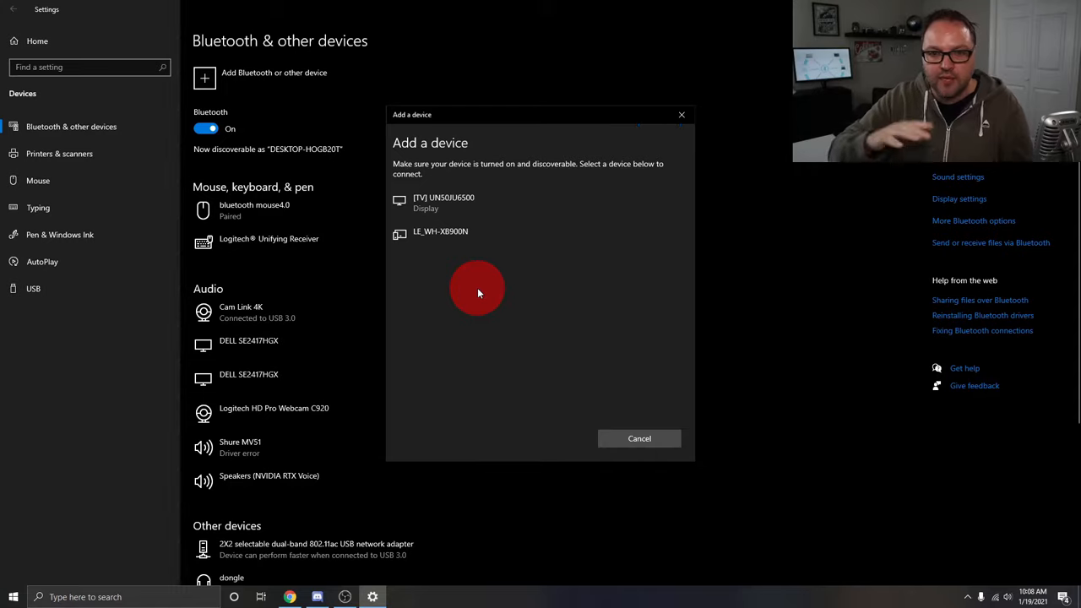
pyautogui.moveTo(566, 285)
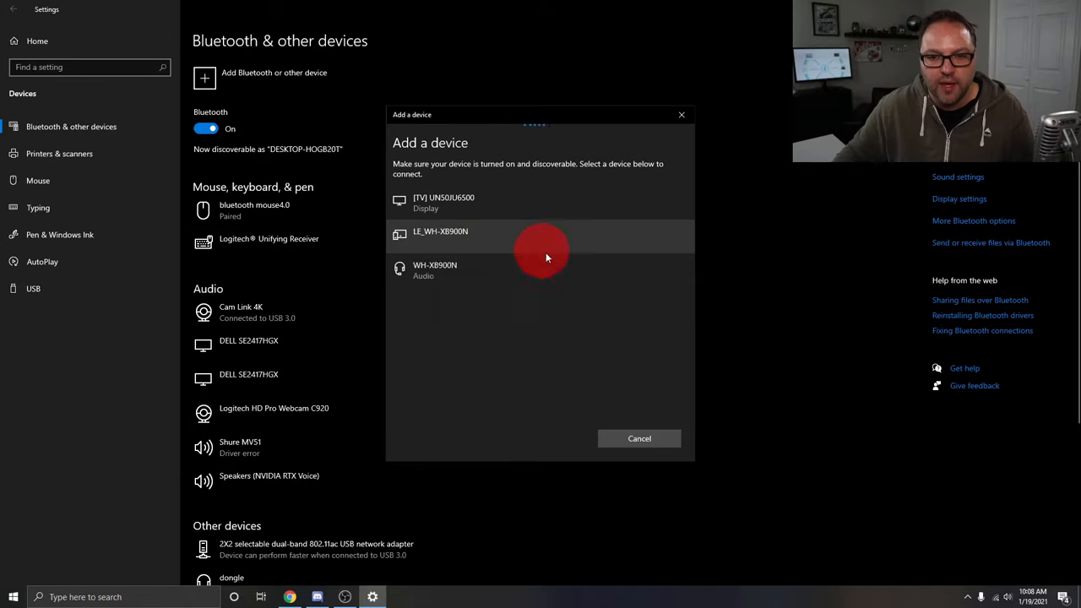
pyautogui.moveTo(510, 270)
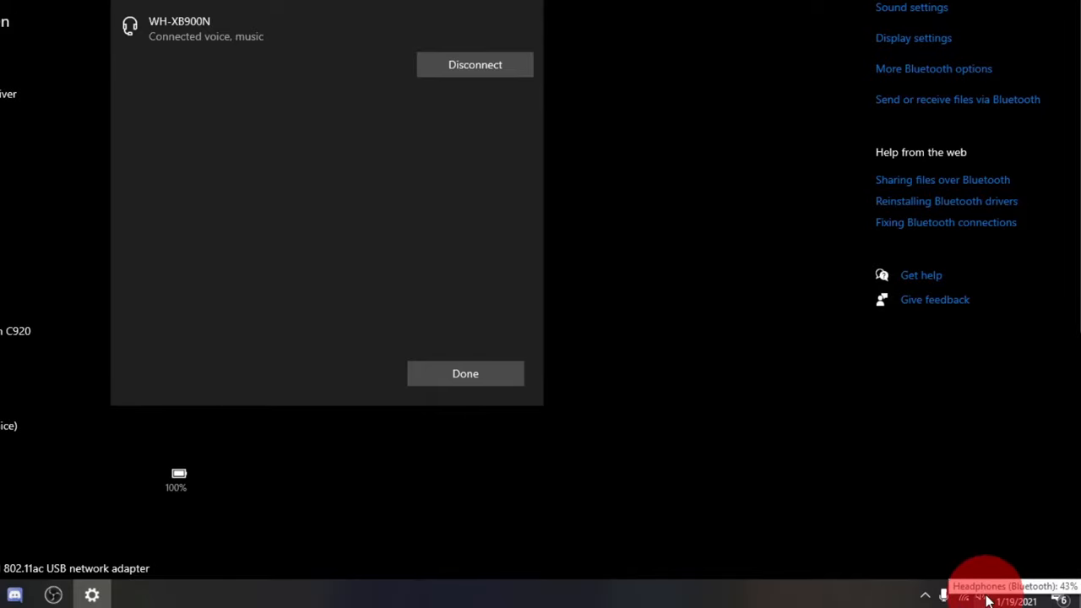
# - Choose Headphones (WH-XB900N Stereo) from the taskbar playback device list
pyautogui.click(981, 595)
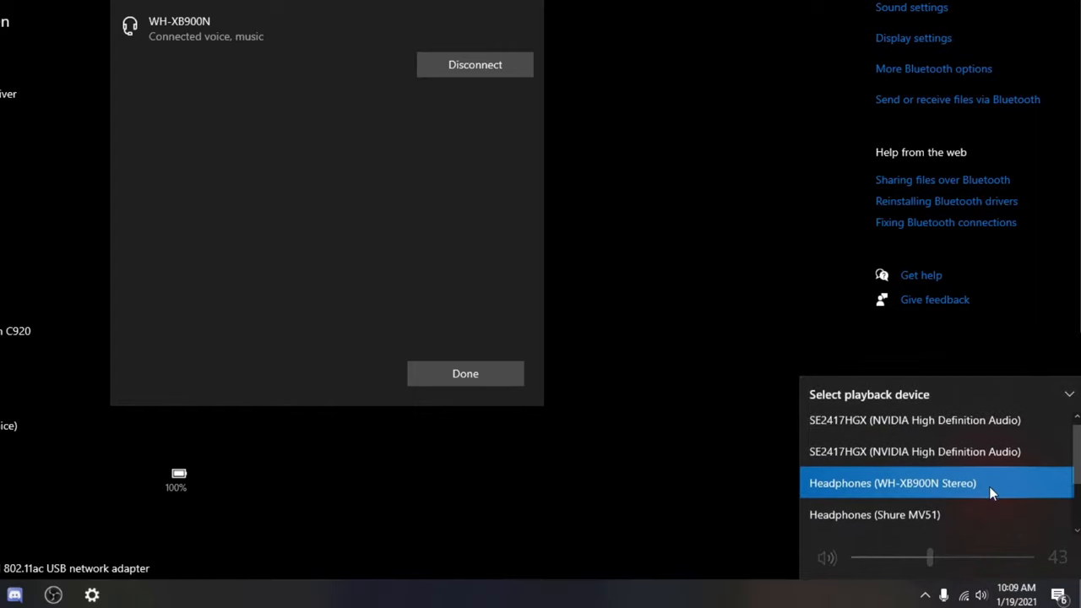
pyautogui.scroll(-3)
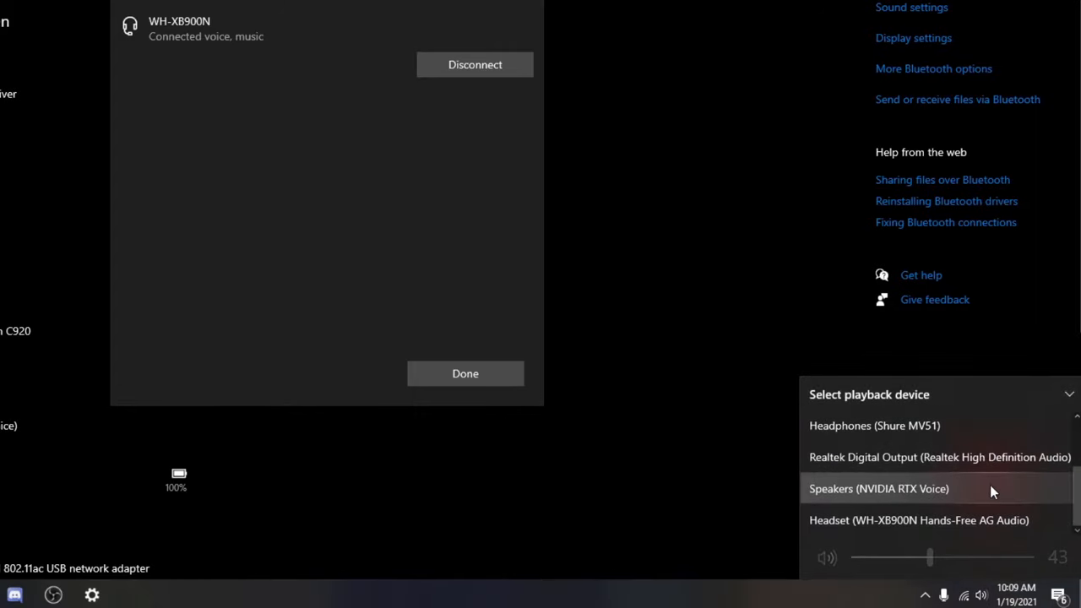
pyautogui.scroll(3)
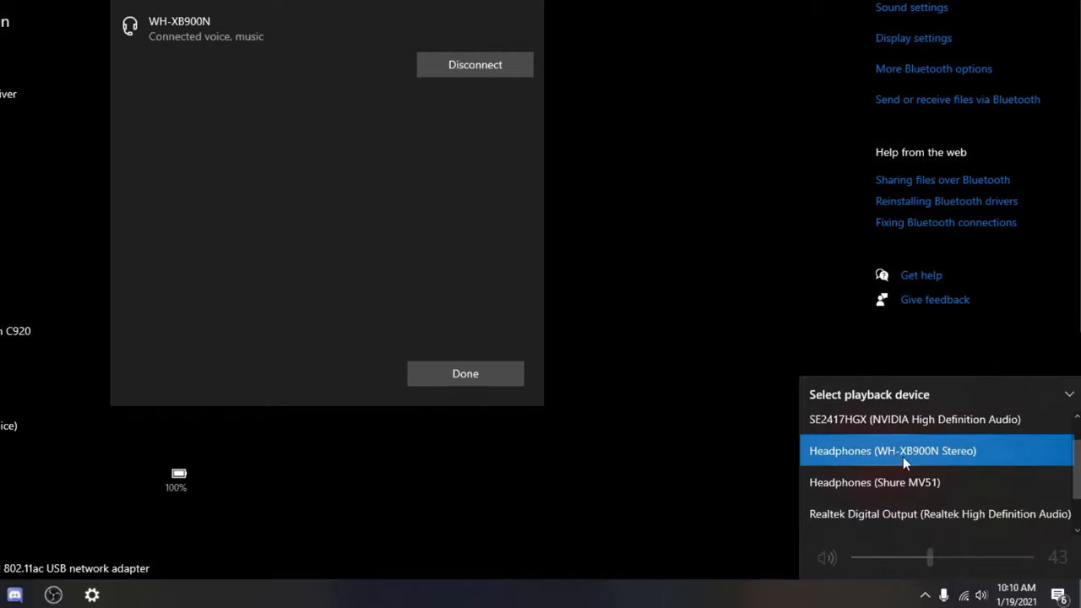
pyautogui.moveTo(983, 456)
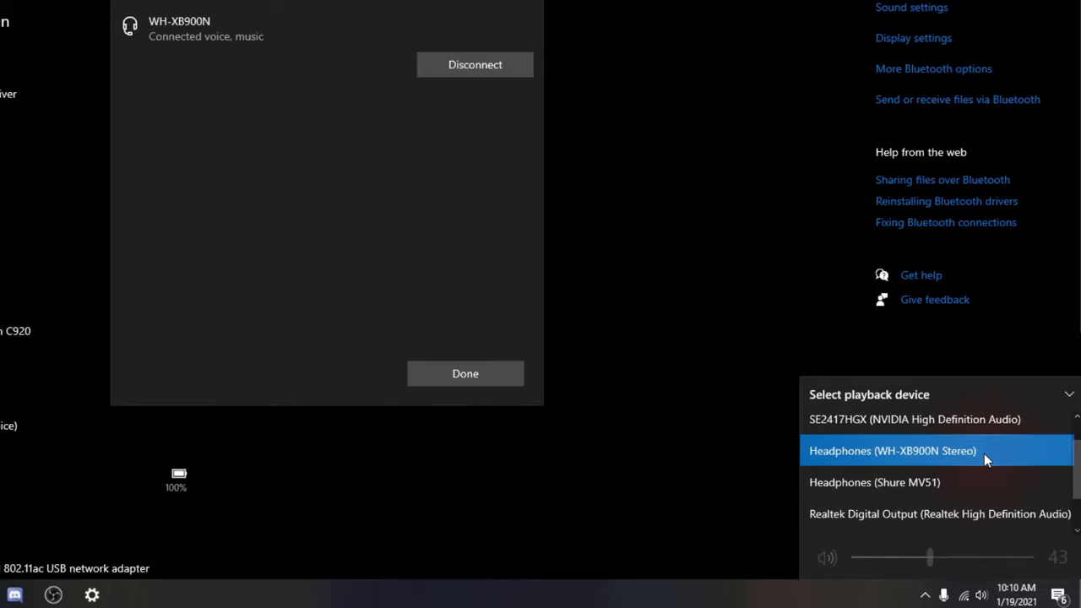
pyautogui.scroll(-3)
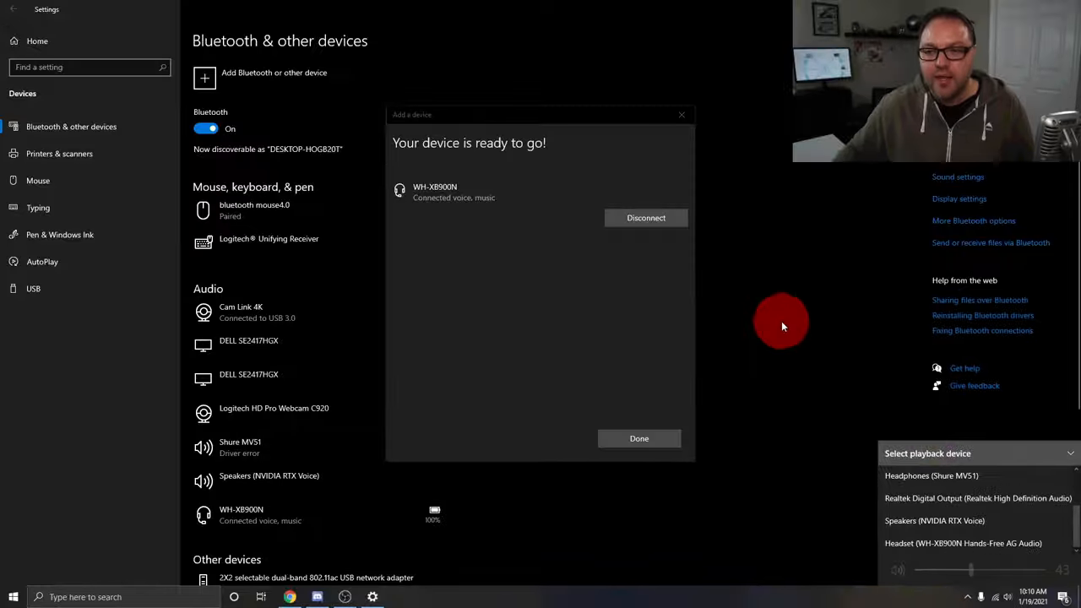
pyautogui.click(317, 598)
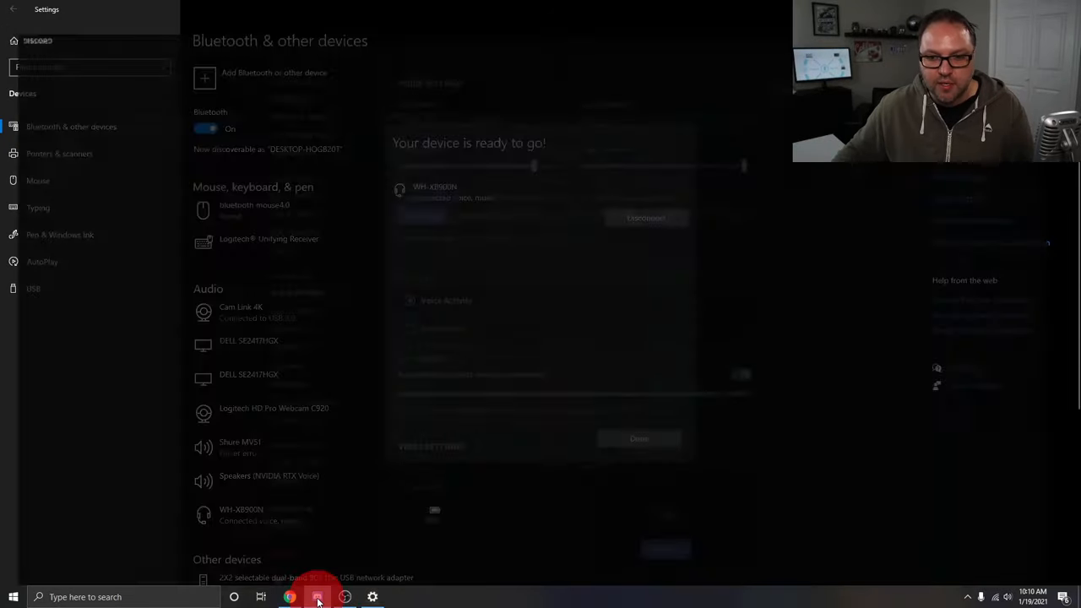
# - In Discord, switch output to Headphones (WH-XB900N Stereo) and review the Shure MV51 input choices
pyautogui.click(317, 598)
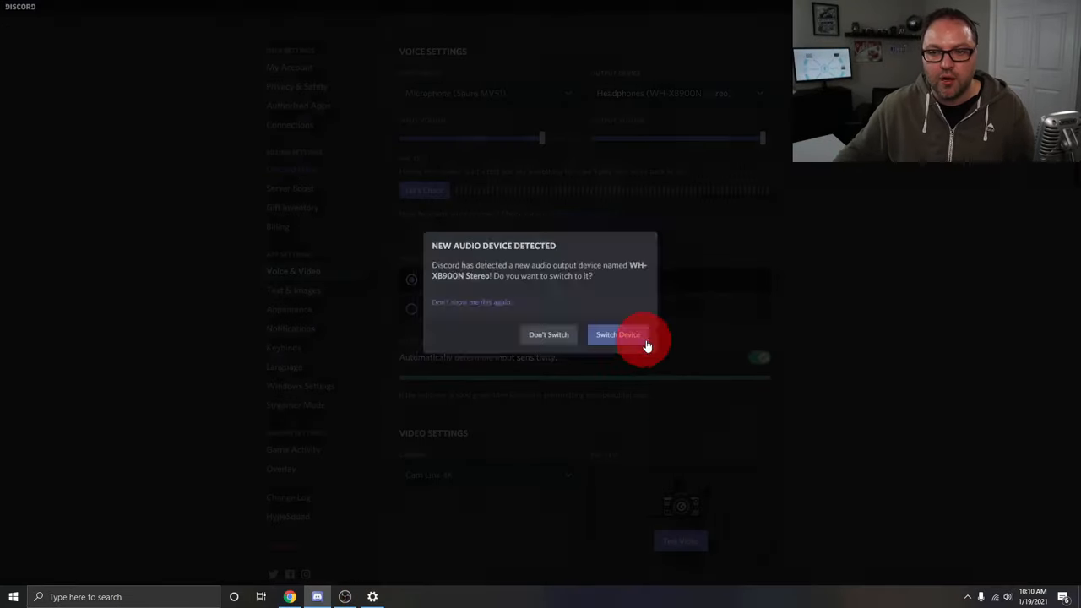
pyautogui.click(618, 334)
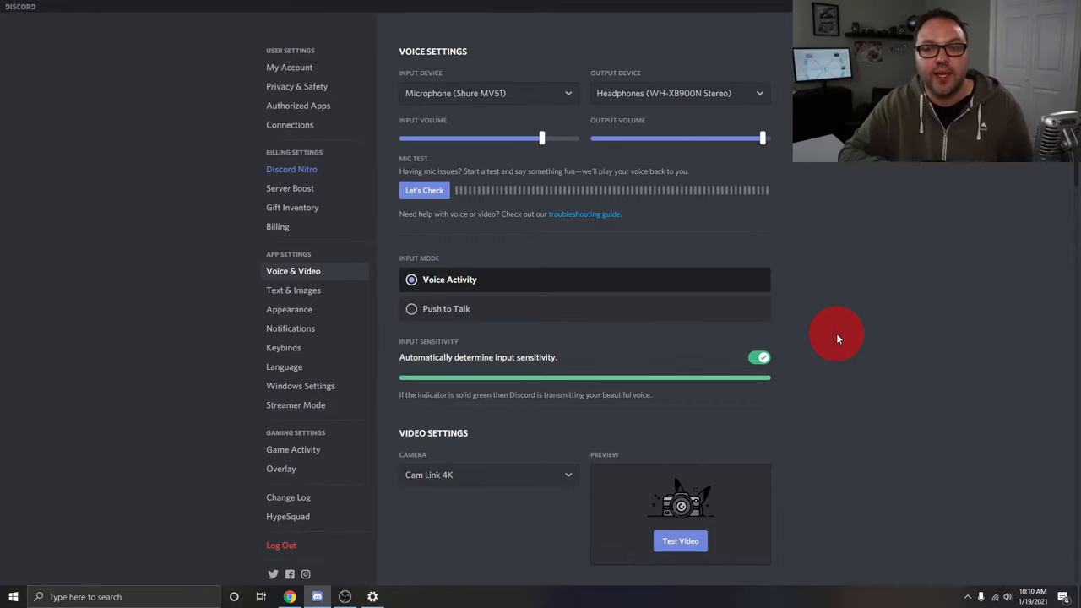
pyautogui.moveTo(809, 176)
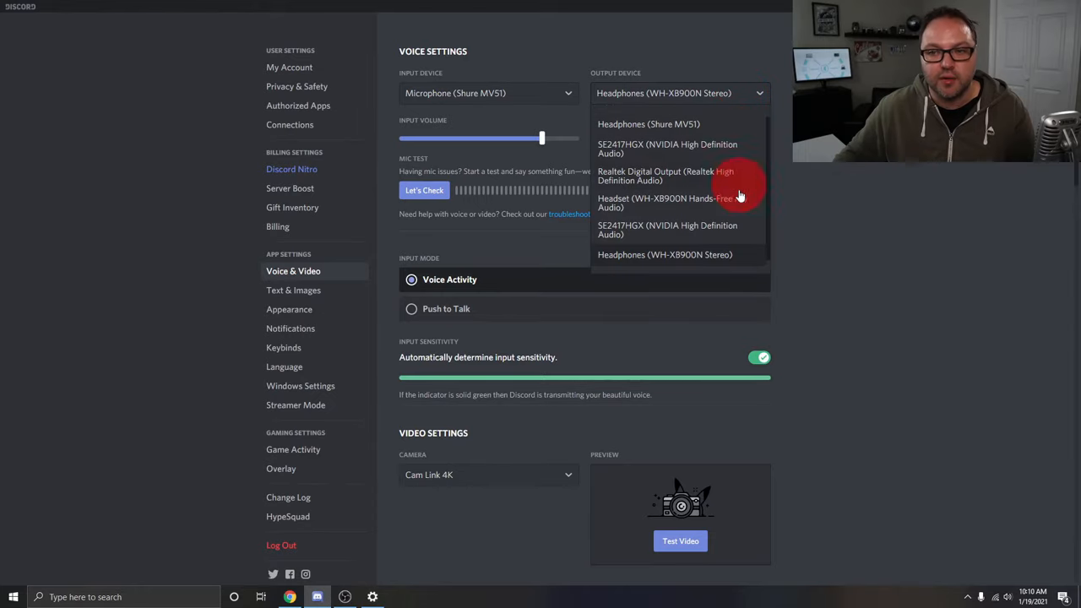
pyautogui.moveTo(738, 211)
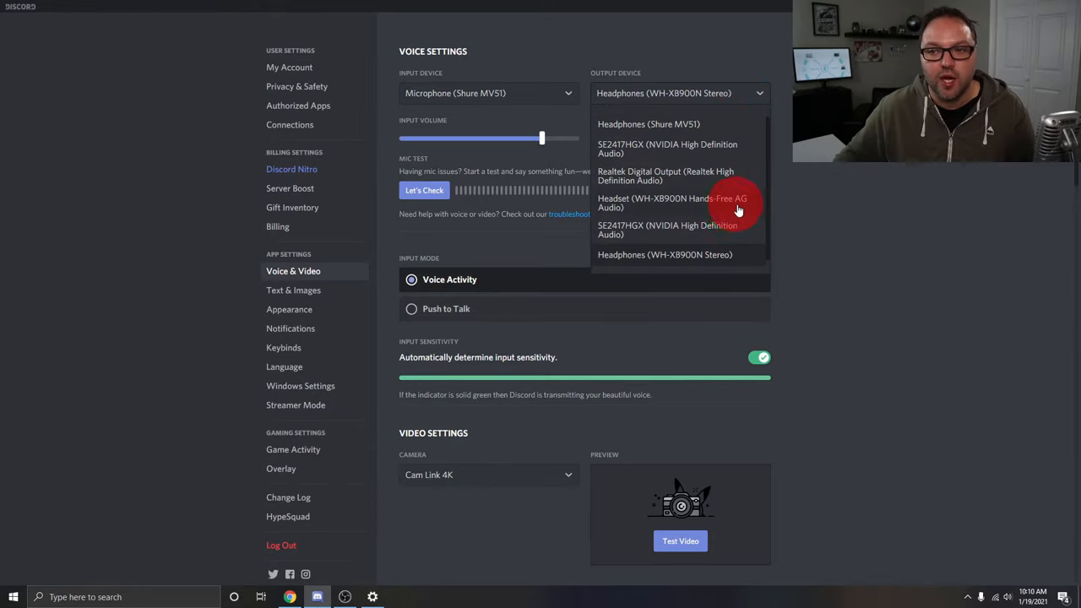
pyautogui.moveTo(831, 165)
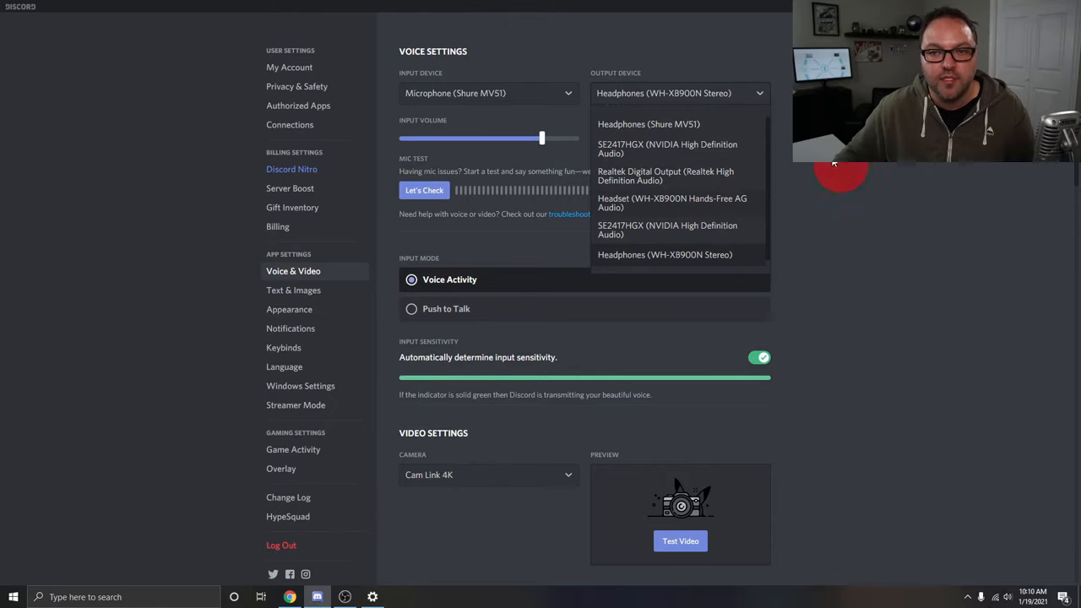
pyautogui.moveTo(531, 98)
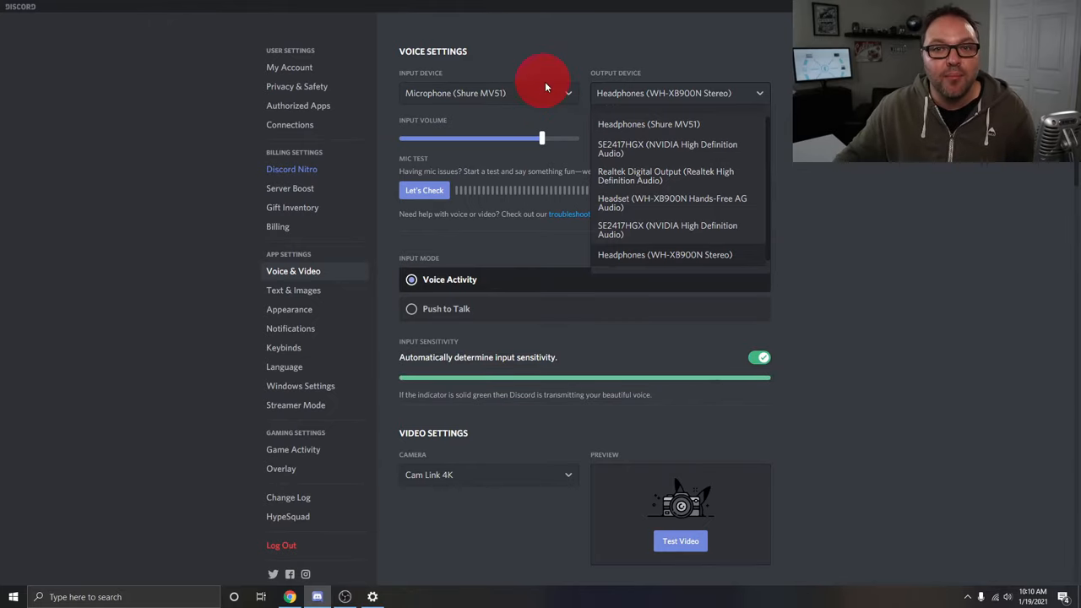
pyautogui.click(488, 92)
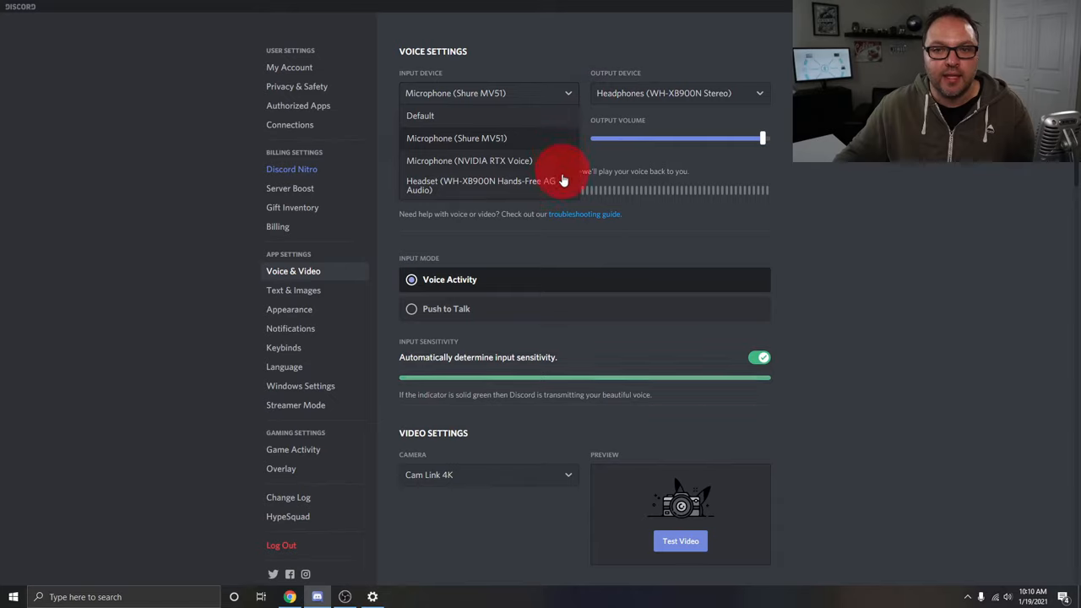
pyautogui.moveTo(794, 185)
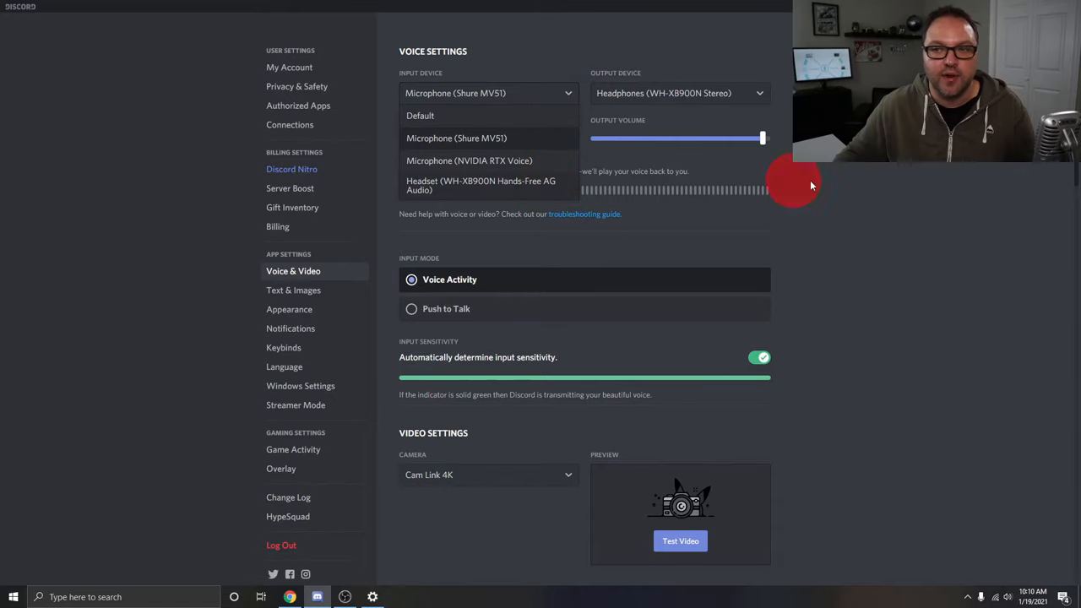
pyautogui.moveTo(845, 184)
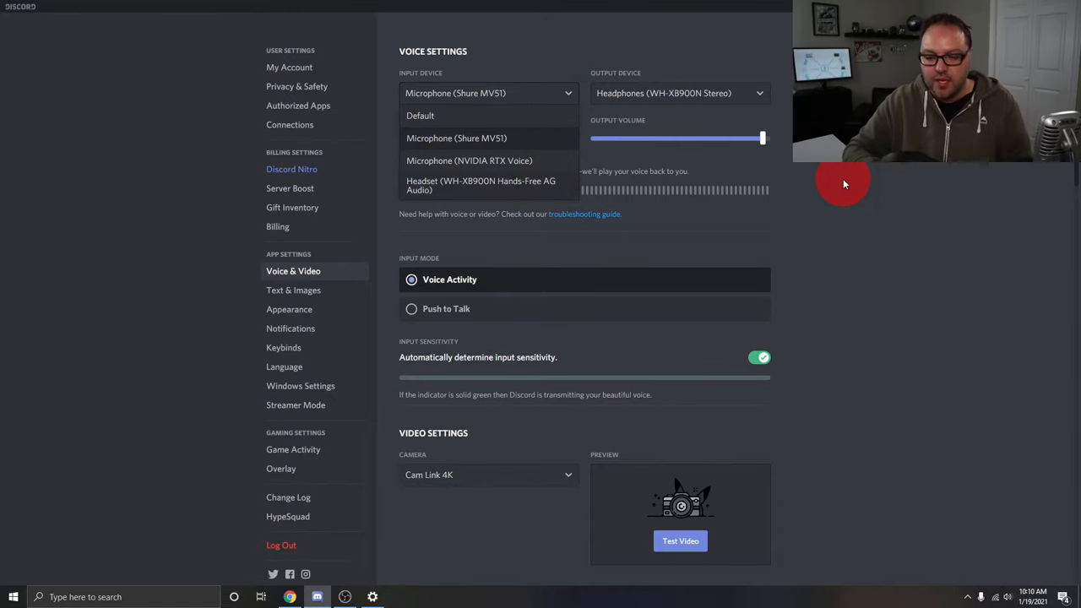